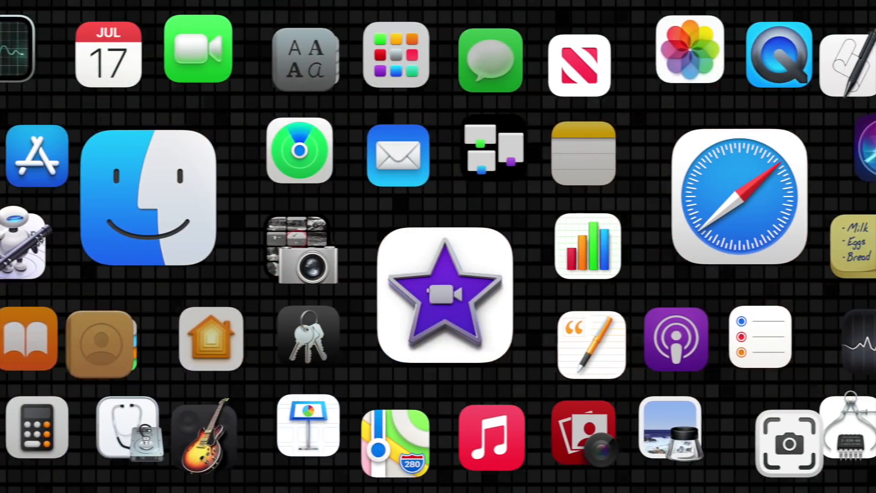
Open Notification Center beside Calendar to show the 'Take Out the Trash' 9:38 AM alert.
{"action": "left_click", "coordinate": [109, 54]}
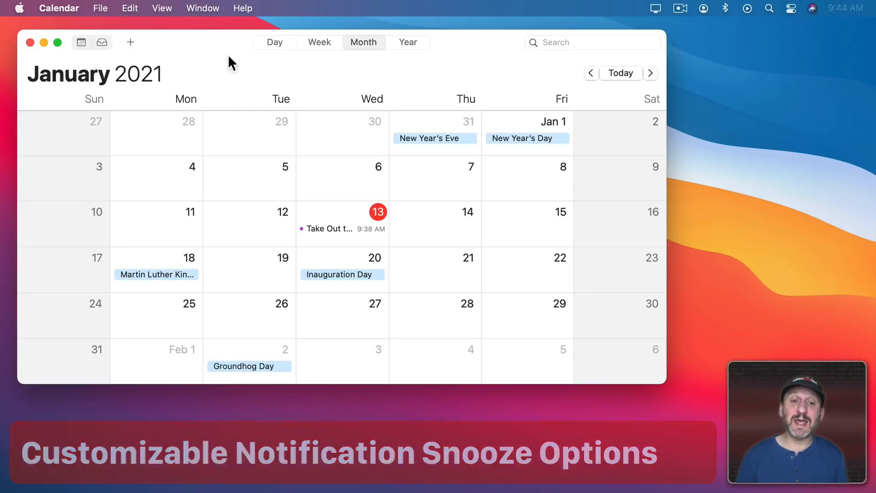
{"action": "left_click", "coordinate": [343, 228]}
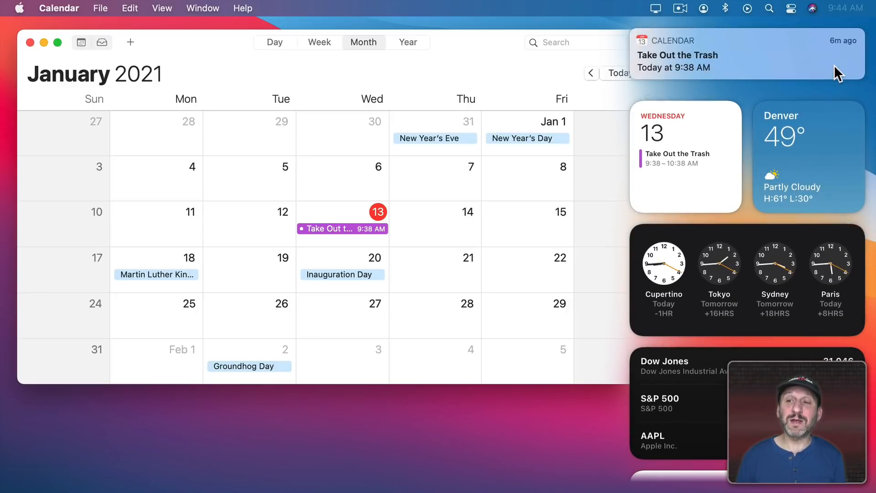
{"action": "mouse_move", "coordinate": [363, 237]}
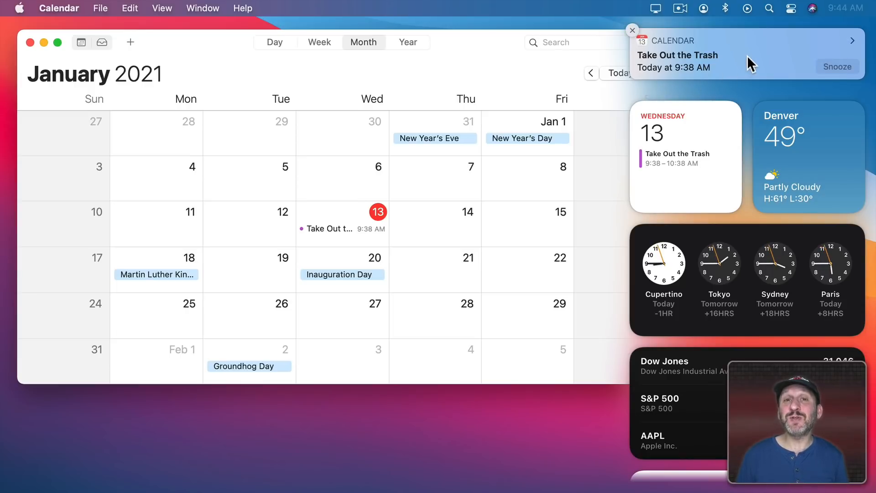
{"action": "mouse_move", "coordinate": [734, 60]}
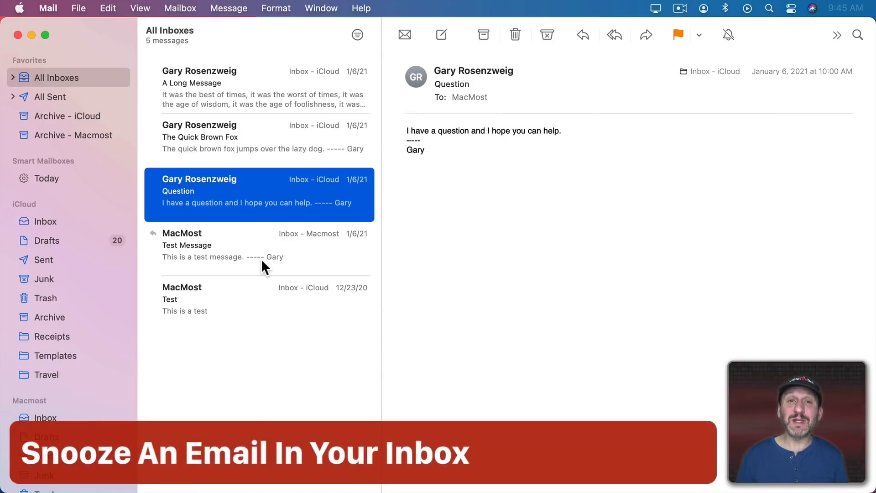
{"action": "mouse_move", "coordinate": [275, 207]}
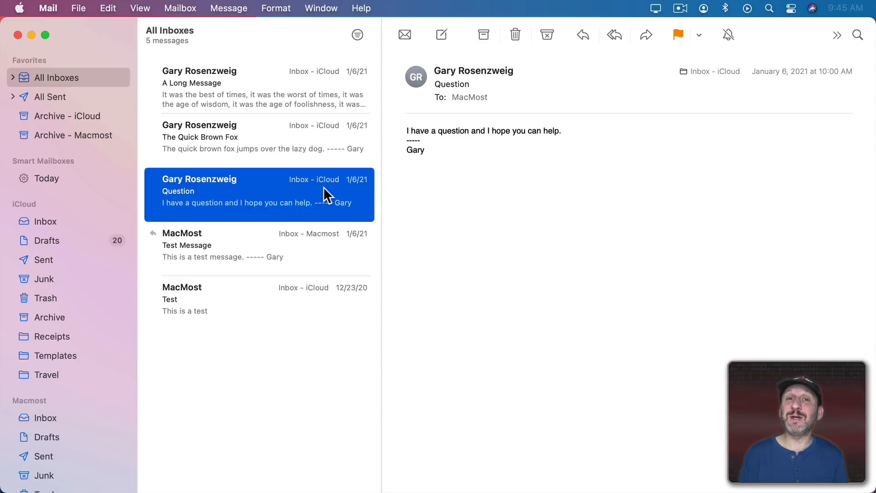
{"action": "mouse_move", "coordinate": [291, 187]}
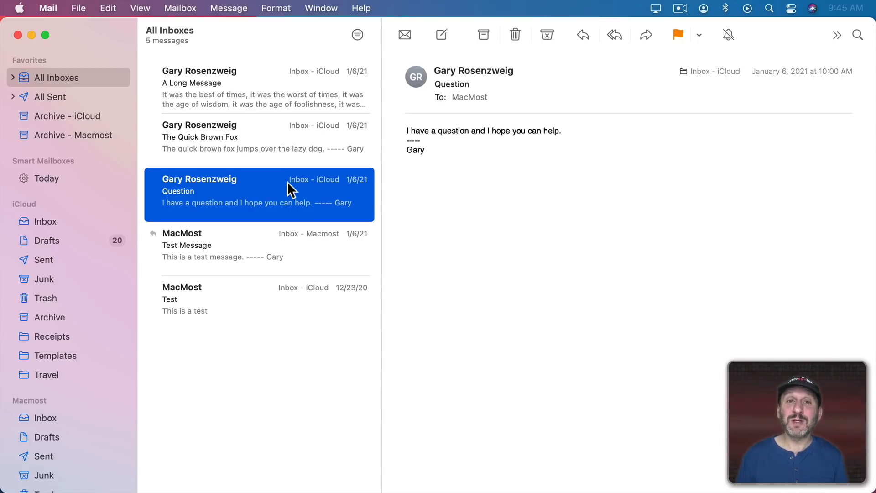
{"action": "mouse_move", "coordinate": [348, 127]}
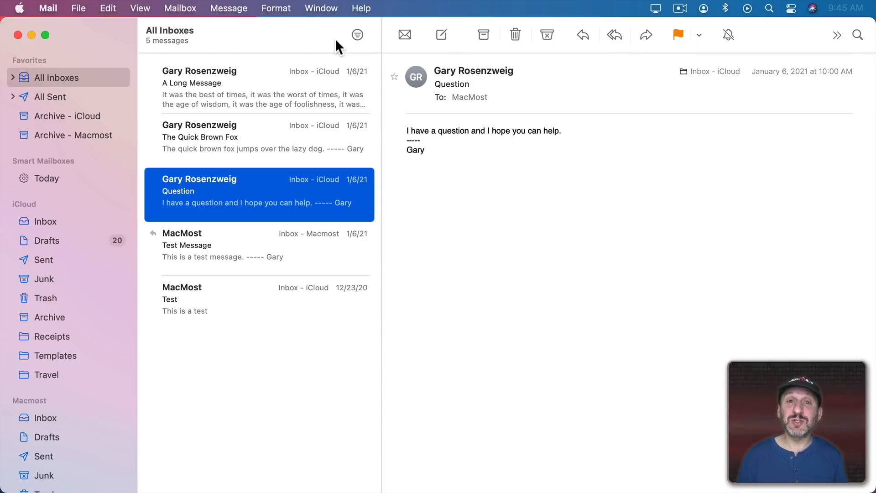
{"action": "mouse_move", "coordinate": [219, 218]}
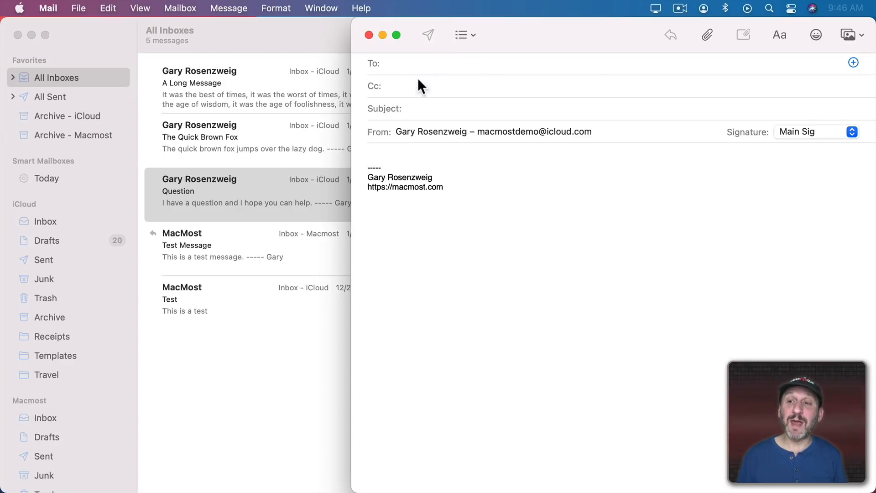
{"action": "left_click", "coordinate": [386, 63]}
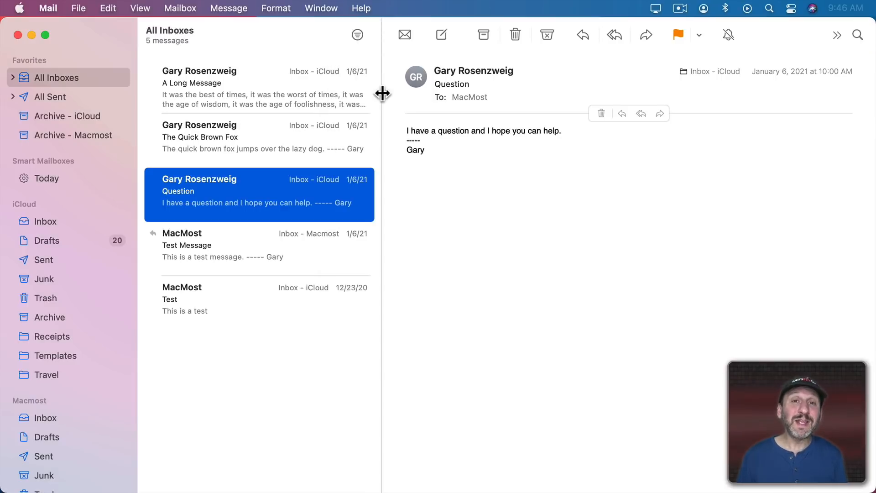
{"action": "mouse_move", "coordinate": [488, 47]}
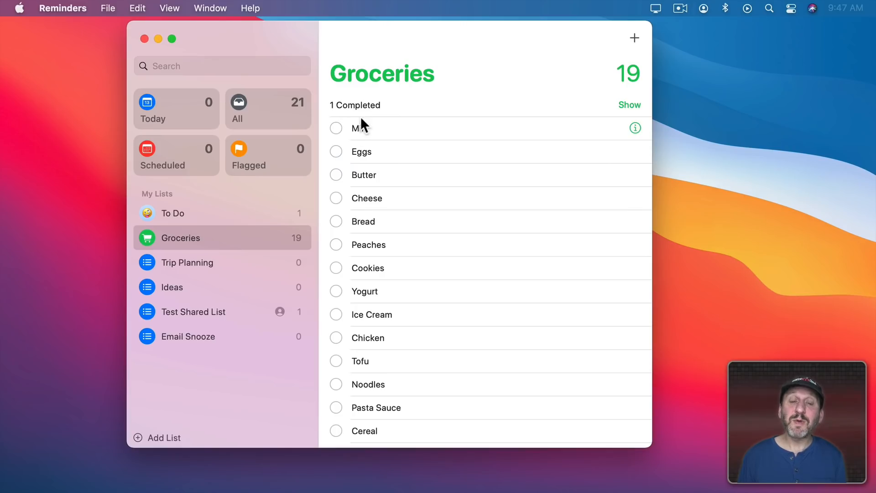
{"action": "mouse_move", "coordinate": [339, 142]}
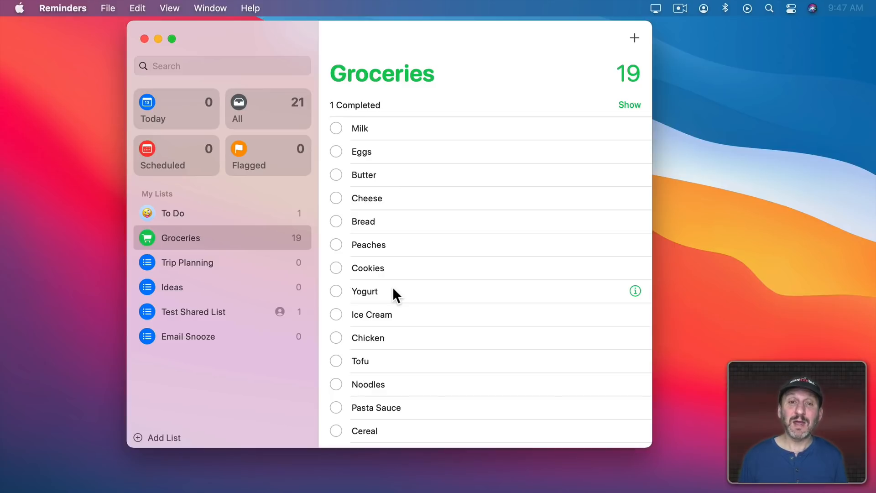
{"action": "mouse_move", "coordinate": [374, 234]}
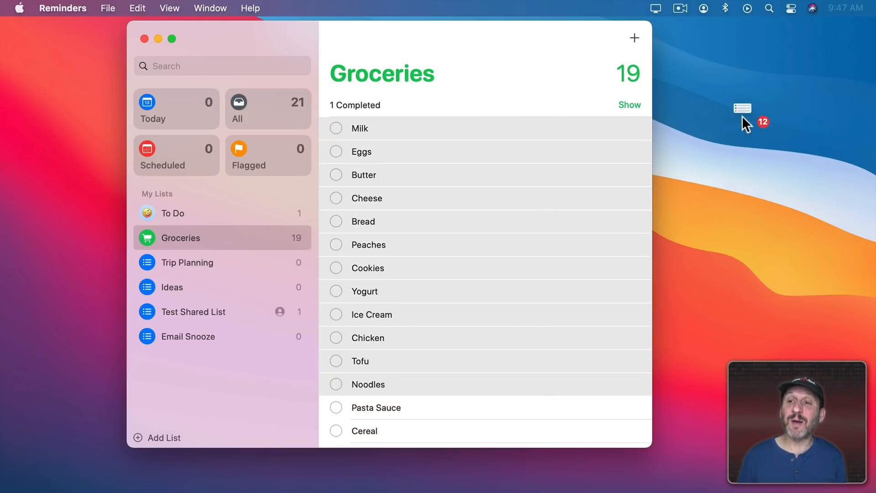
{"action": "mouse_move", "coordinate": [352, 128]}
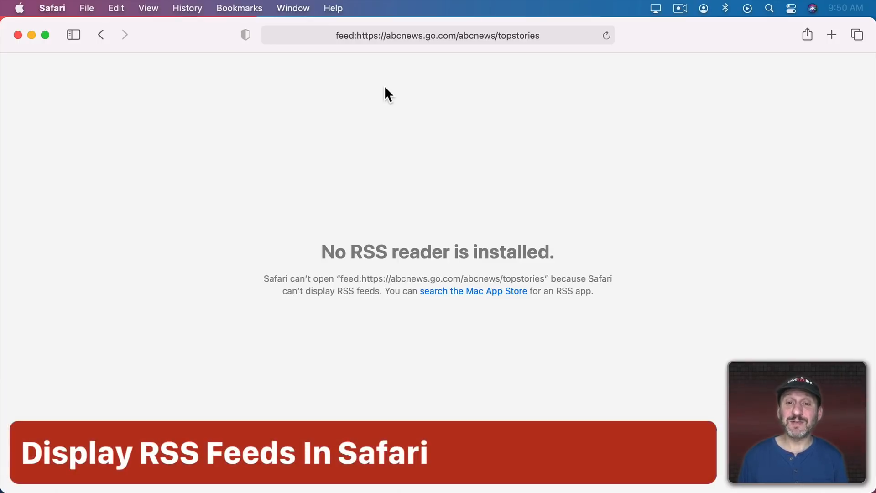
{"action": "mouse_move", "coordinate": [575, 266]}
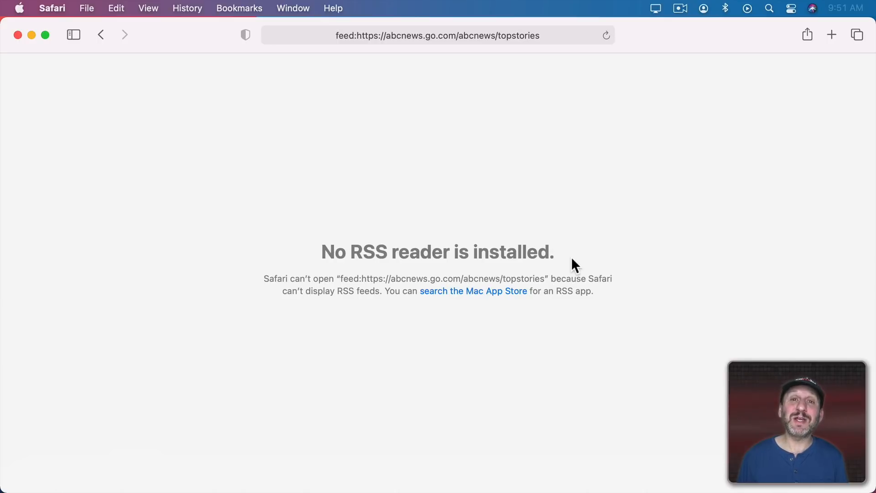
{"action": "mouse_move", "coordinate": [444, 279]}
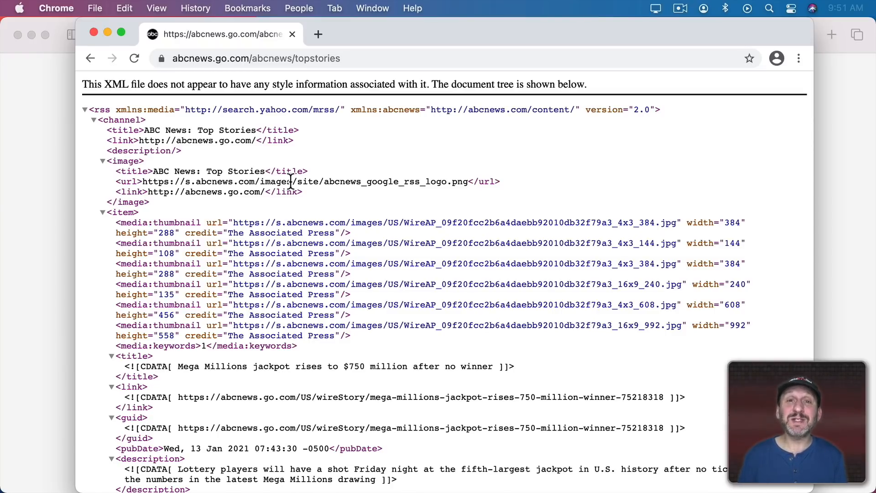
{"action": "scroll", "scroll_direction": "down", "scroll_amount": 3}
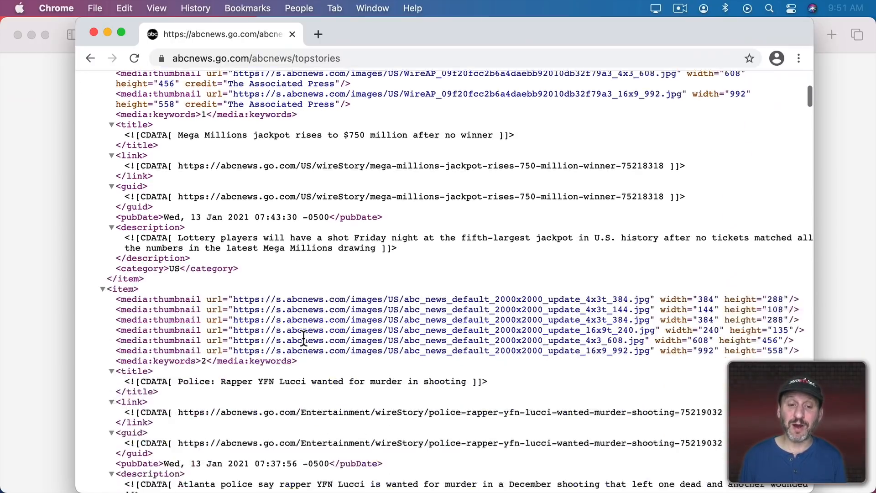
{"action": "scroll", "scroll_direction": "down", "scroll_amount": 3}
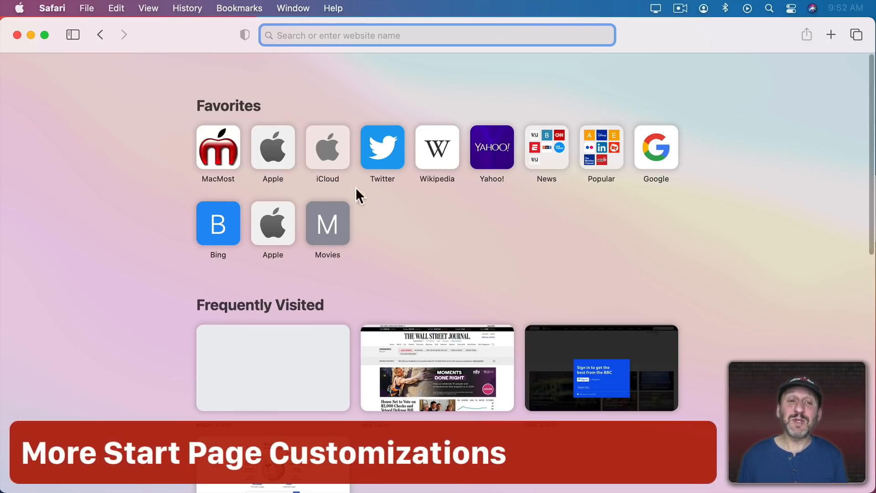
{"action": "mouse_move", "coordinate": [464, 251]}
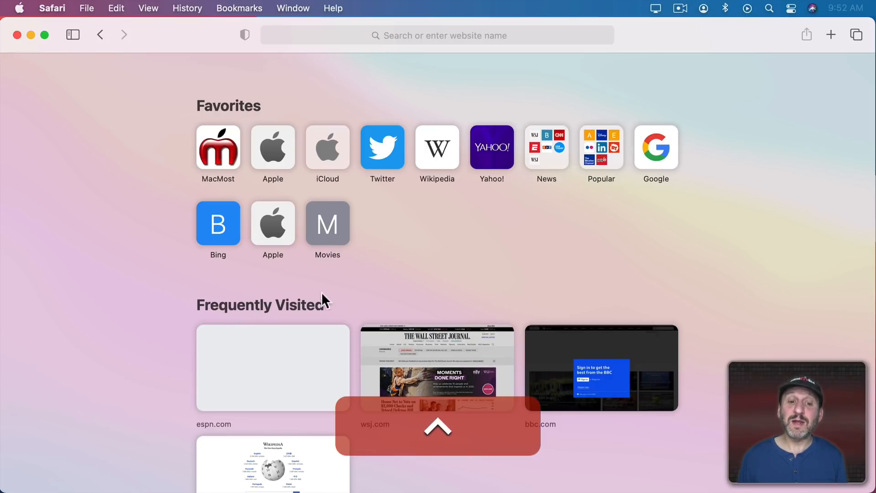
Show Safari's Frequently Visited sites, such as wsj.com, as icons instead of thumbnails.
{"action": "right_click", "coordinate": [437, 367]}
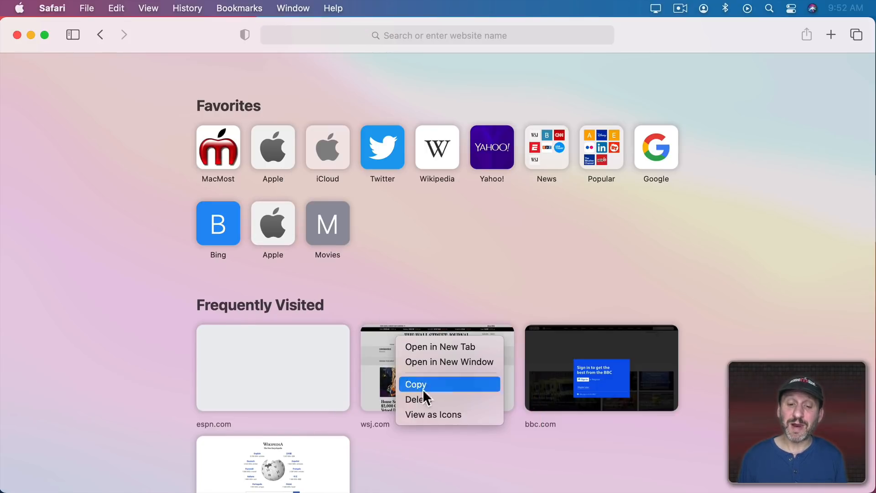
{"action": "left_click", "coordinate": [433, 414]}
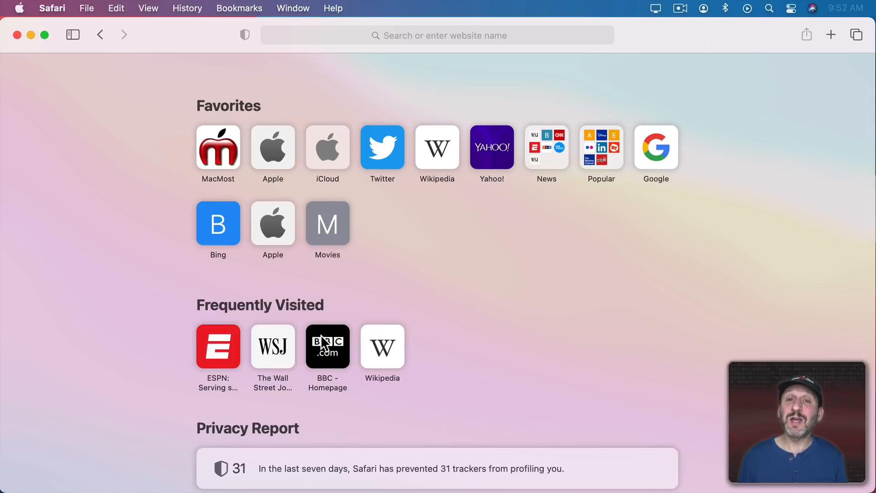
{"action": "right_click", "coordinate": [273, 148]}
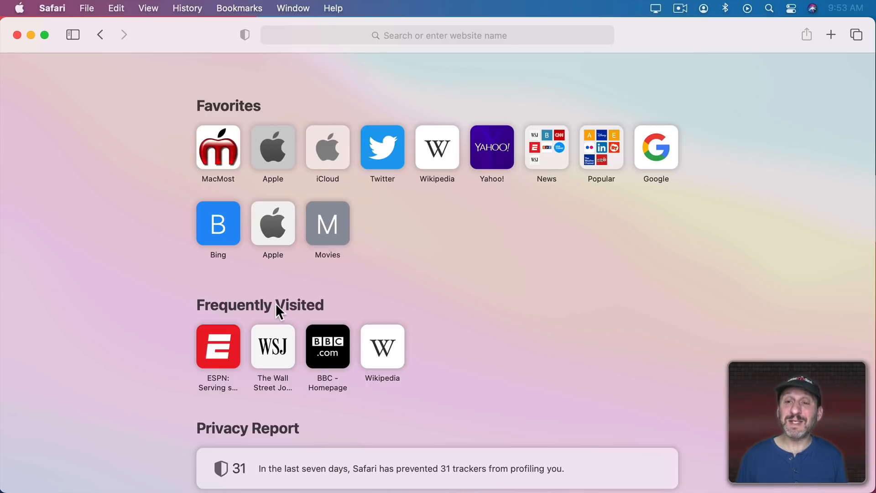
{"action": "mouse_move", "coordinate": [276, 249]}
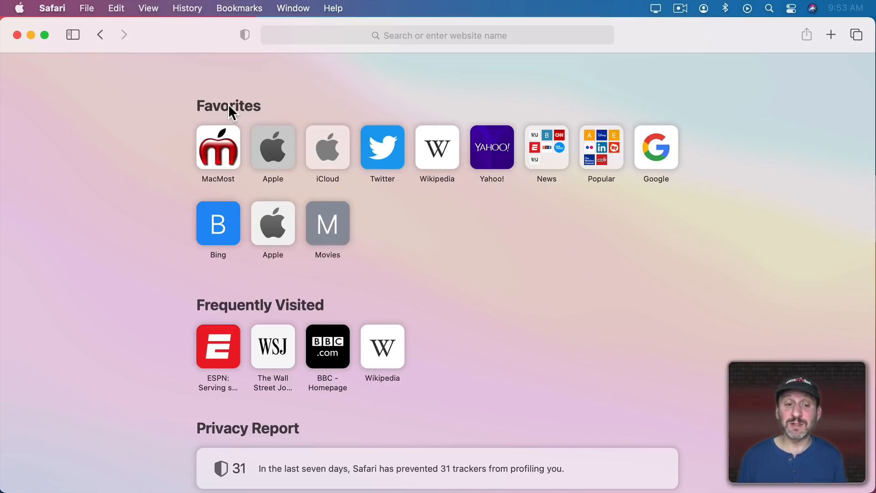
{"action": "left_click", "coordinate": [96, 8]}
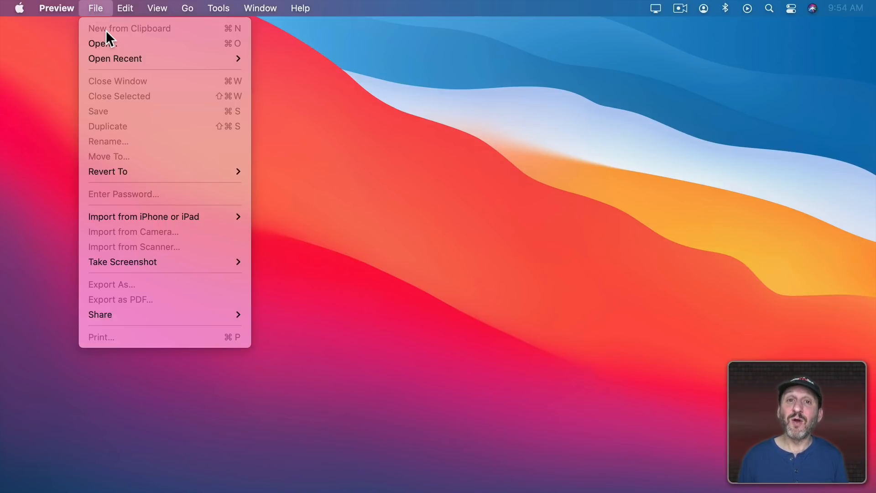
{"action": "mouse_move", "coordinate": [102, 44]}
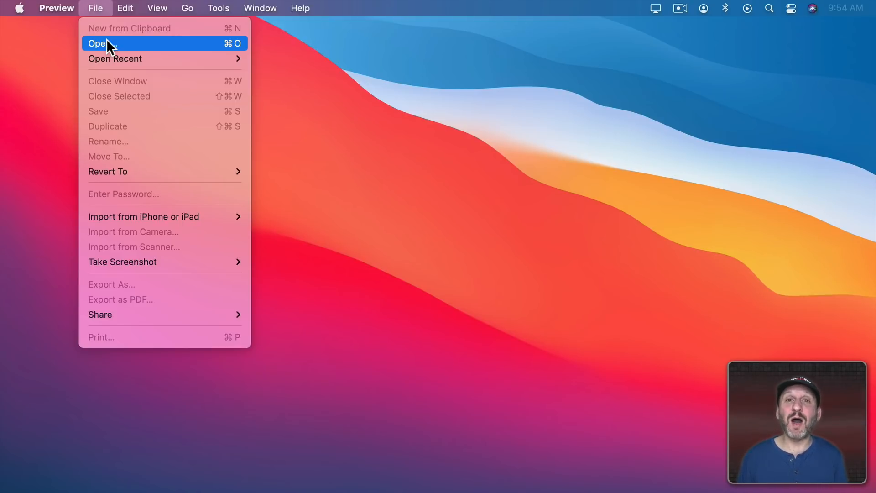
{"action": "mouse_move", "coordinate": [144, 37]}
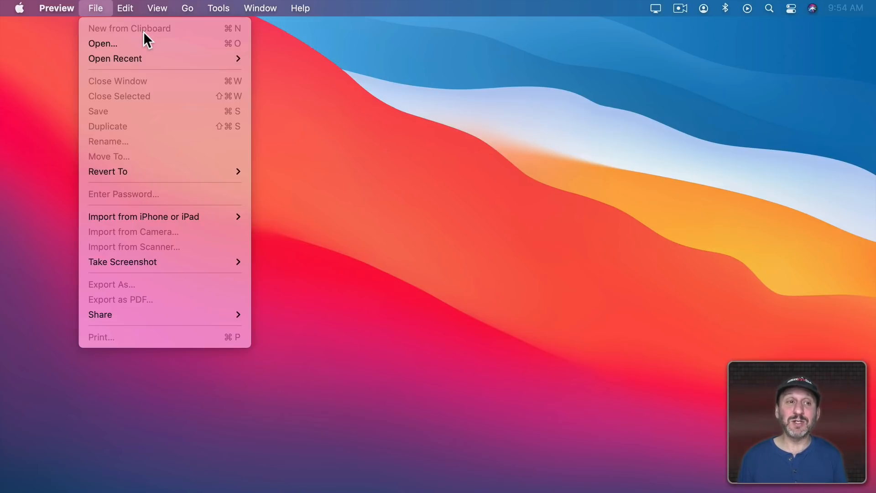
{"action": "mouse_move", "coordinate": [124, 32]}
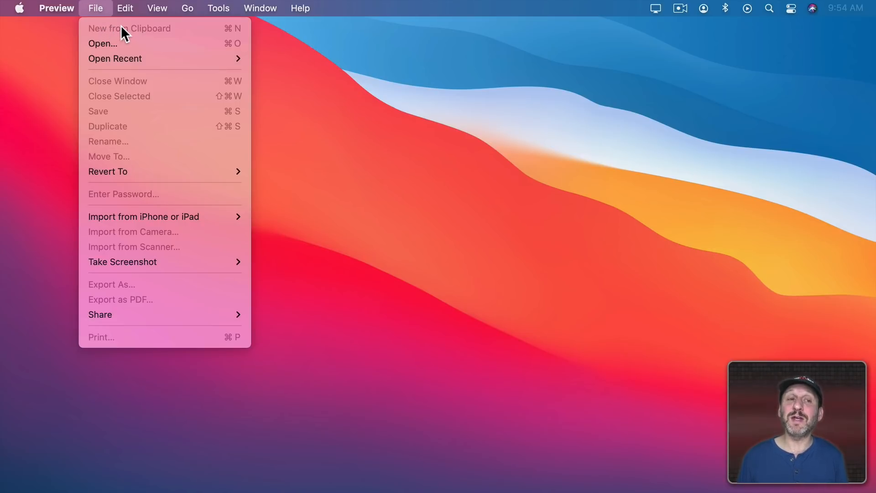
{"action": "mouse_move", "coordinate": [109, 34]}
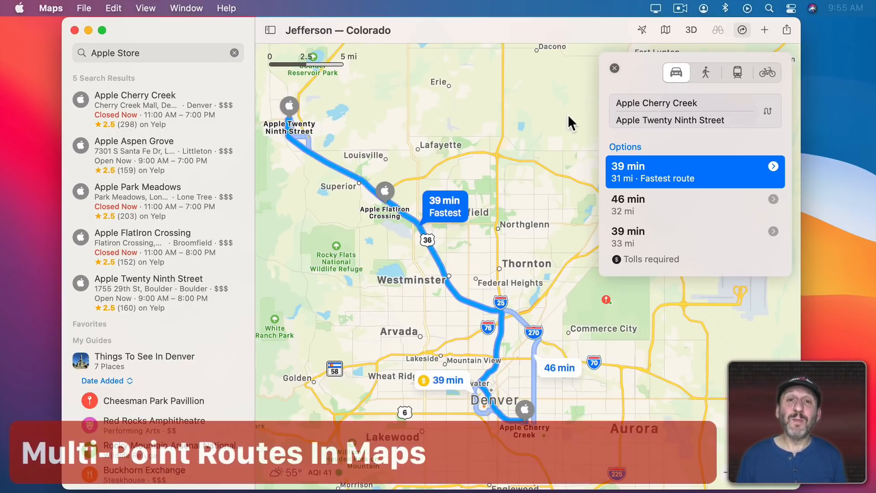
{"action": "left_click", "coordinate": [657, 103]}
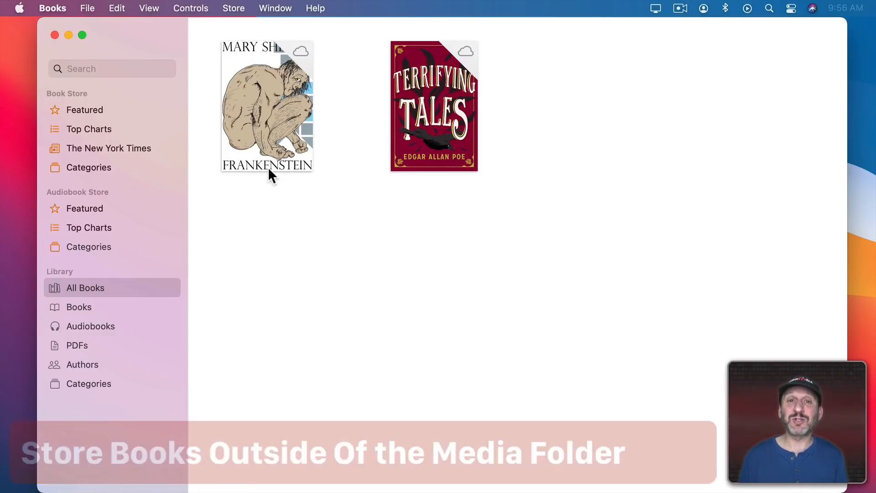
Open Books Preferences, look at Advanced, then return to the General settings.
{"action": "left_click", "coordinate": [52, 7]}
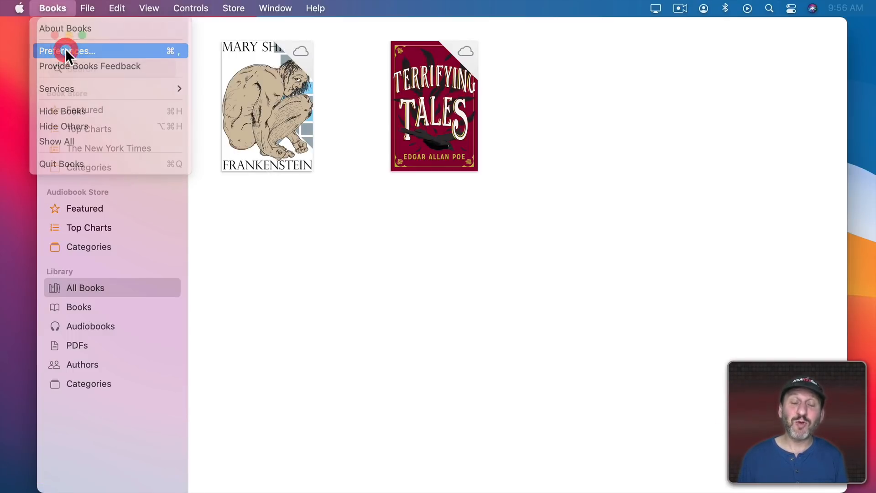
{"action": "left_click", "coordinate": [67, 51]}
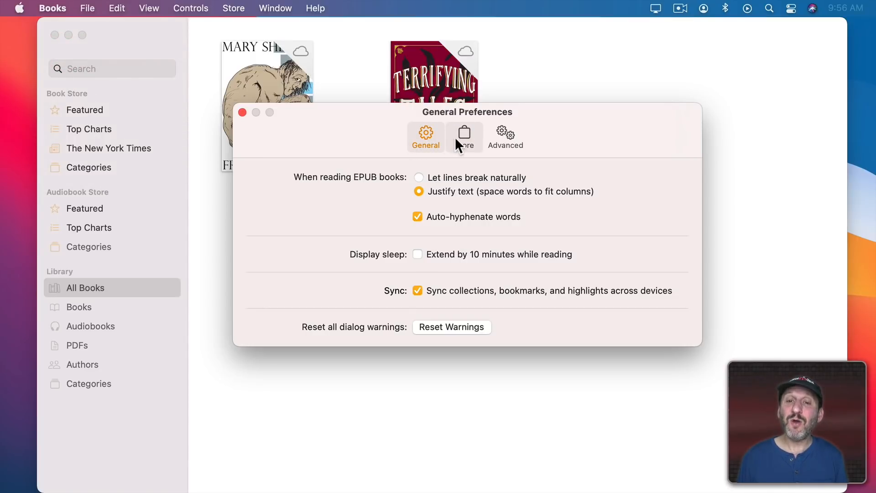
{"action": "left_click", "coordinate": [505, 136]}
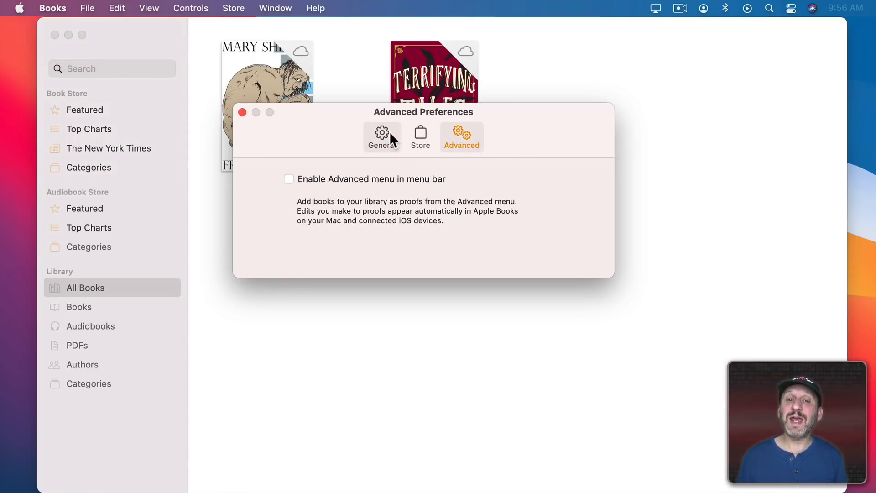
{"action": "left_click", "coordinate": [381, 137]}
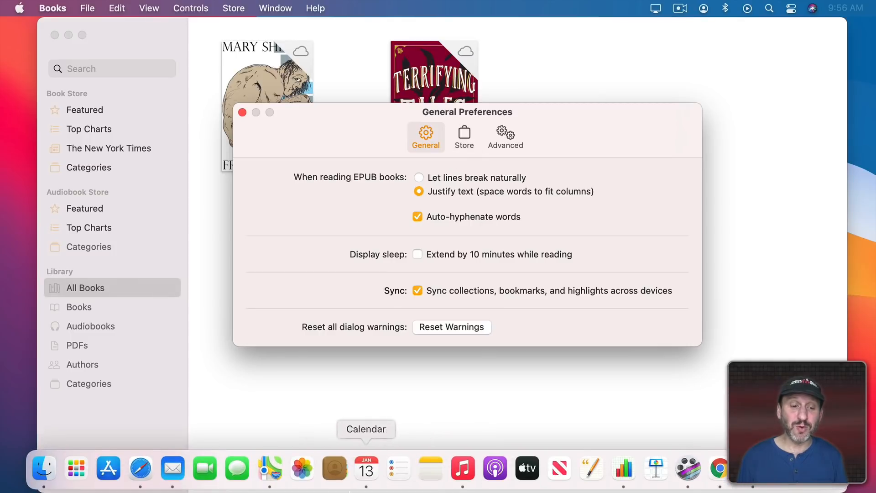
Switch to Music and turn off 'Copy files to Music Media folder when adding to library'.
{"action": "left_click", "coordinate": [461, 468]}
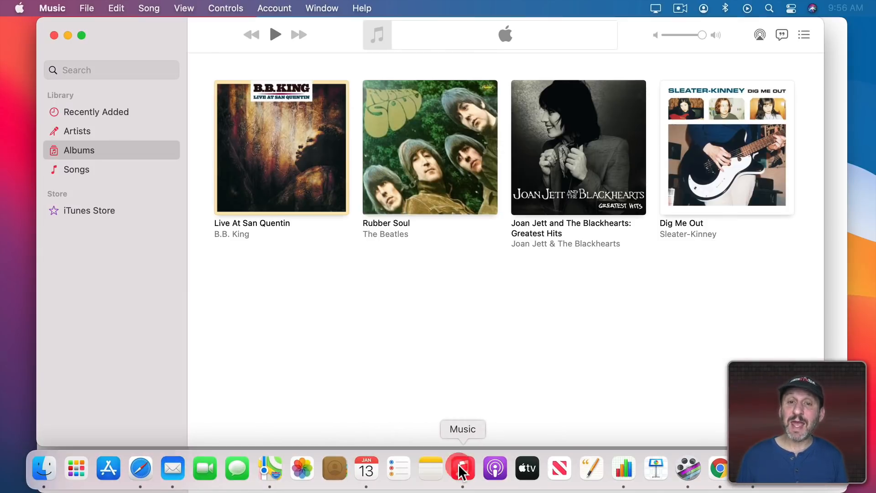
{"action": "left_click", "coordinate": [52, 8]}
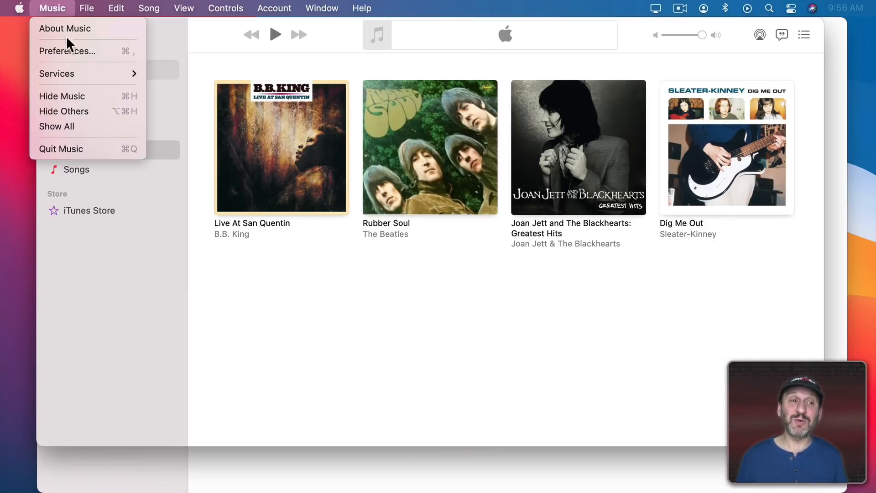
{"action": "left_click", "coordinate": [67, 51]}
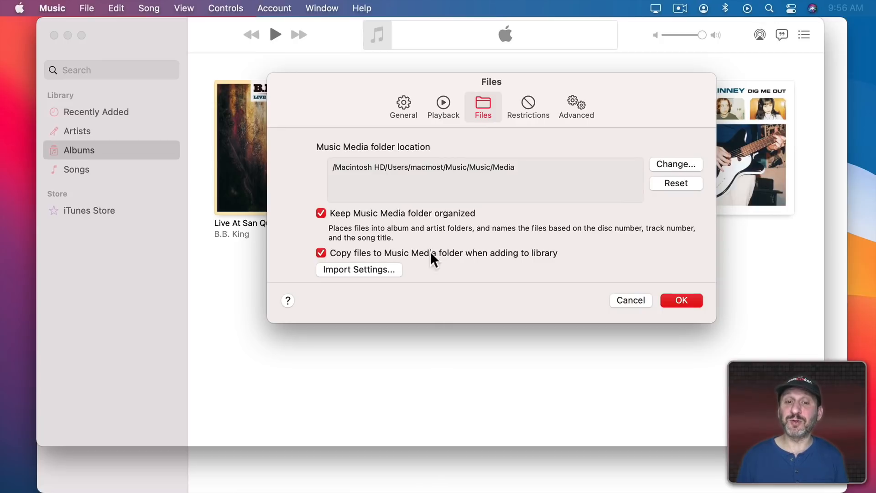
{"action": "left_click", "coordinate": [320, 253]}
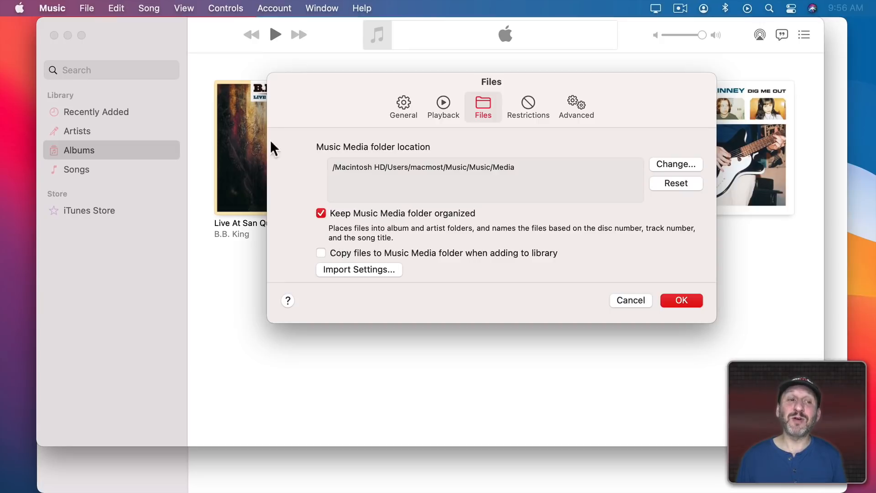
{"action": "mouse_move", "coordinate": [269, 266]}
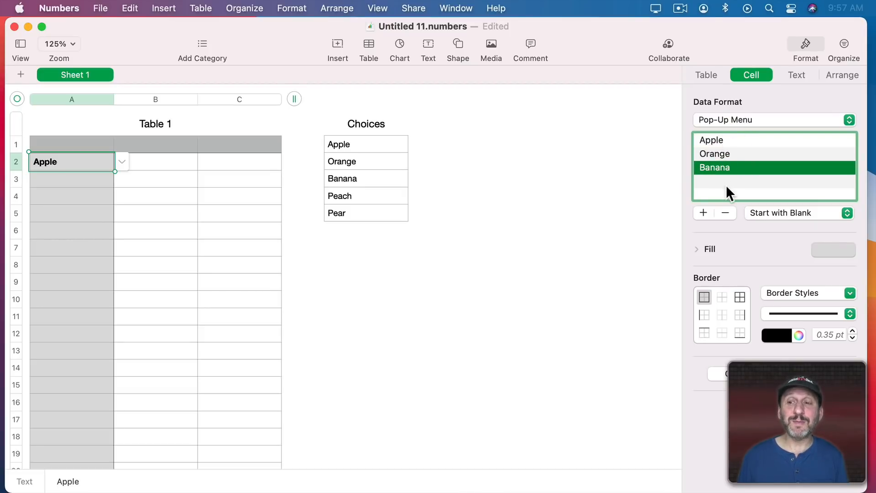
{"action": "mouse_move", "coordinate": [122, 171]}
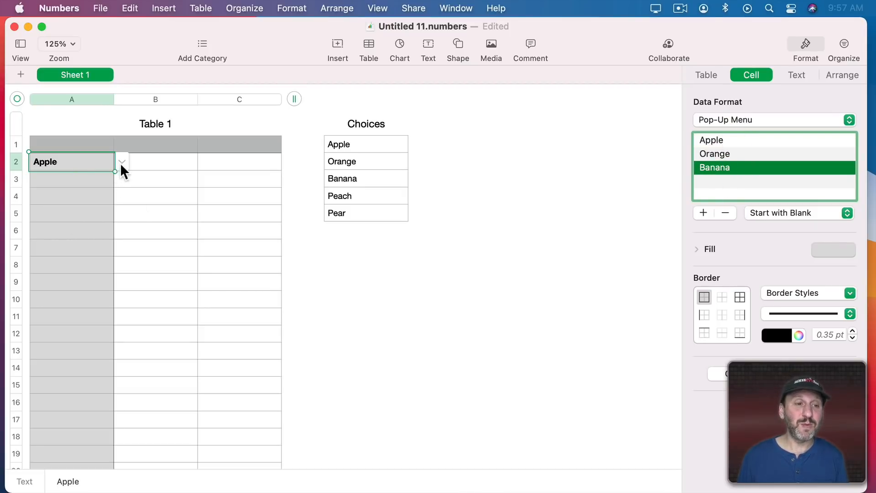
Open cell A2's pop-up list showing the Apple, Orange and Banana choices.
{"action": "left_click", "coordinate": [121, 161]}
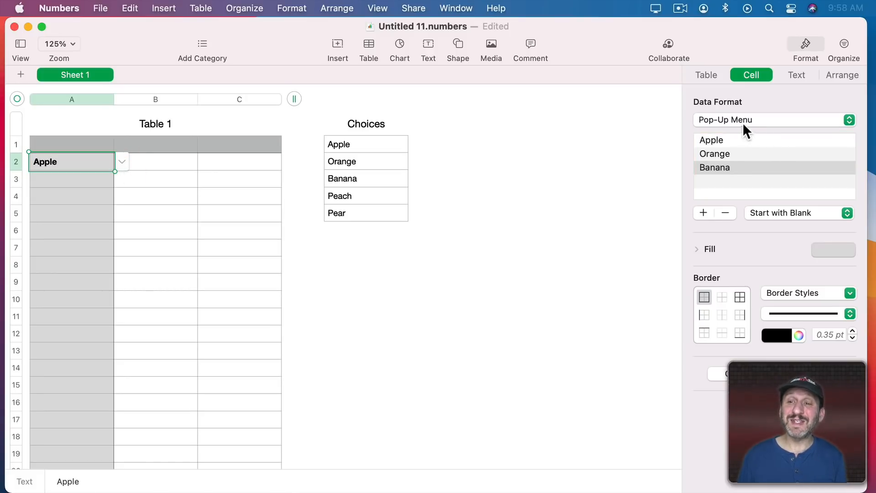
{"action": "mouse_move", "coordinate": [382, 157]}
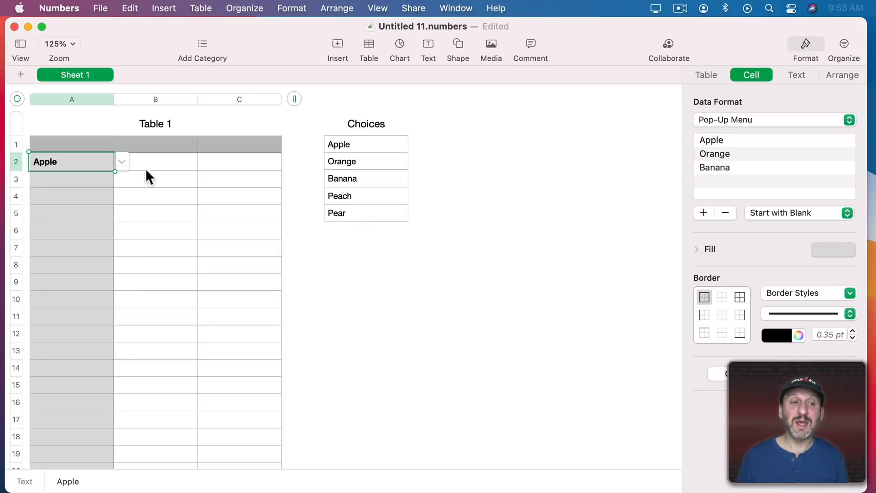
{"action": "left_click", "coordinate": [120, 161]}
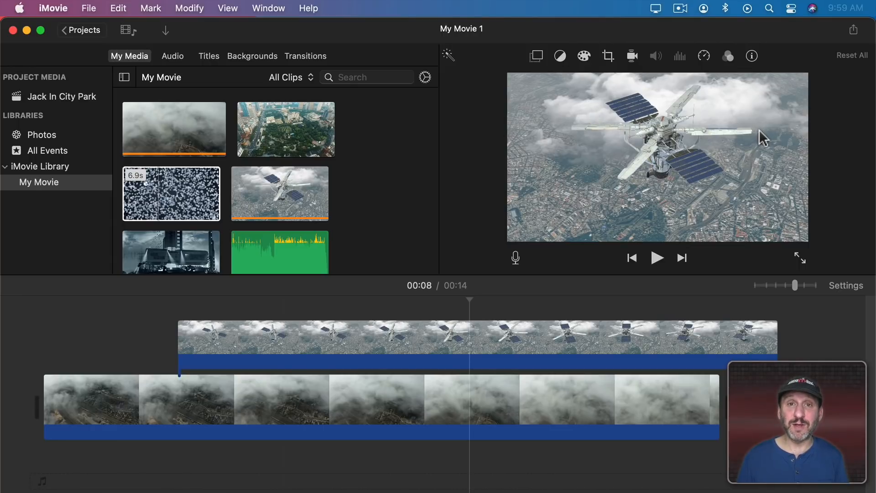
Open the iMovie Titles browser to pick a name title for the clouds clip.
{"action": "left_click", "coordinate": [209, 55]}
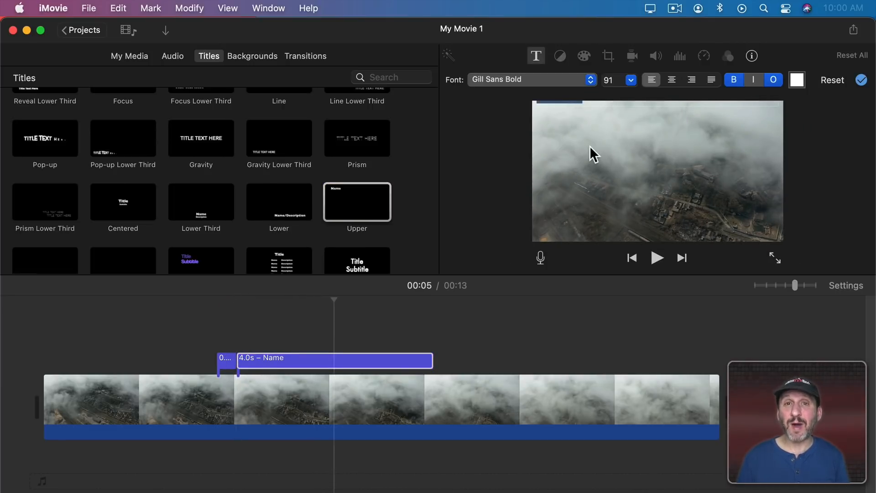
{"action": "mouse_move", "coordinate": [623, 129]}
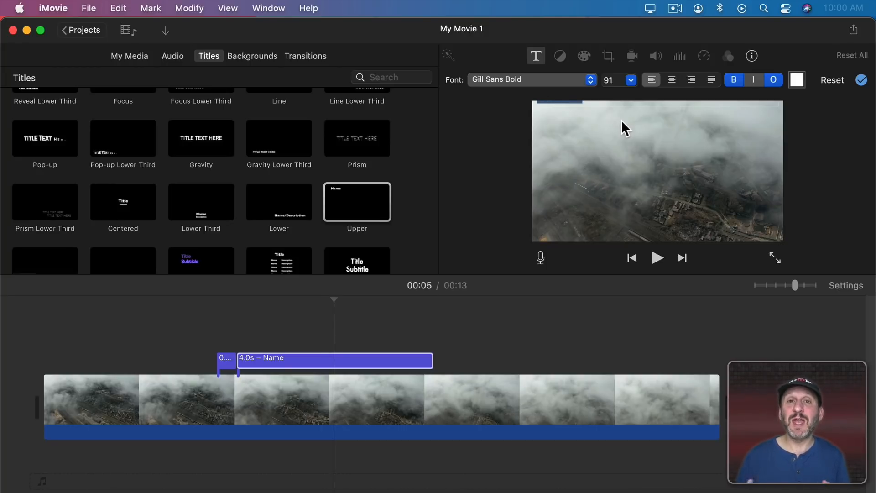
{"action": "mouse_move", "coordinate": [584, 161]}
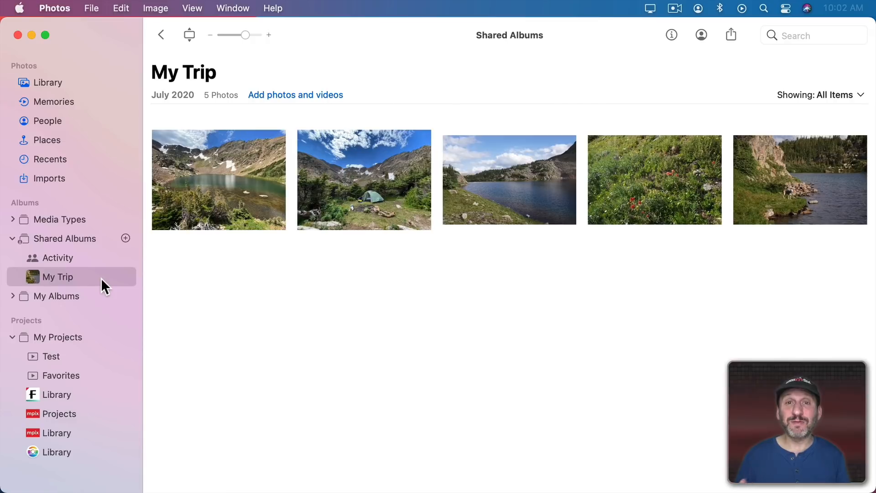
{"action": "mouse_move", "coordinate": [64, 262]}
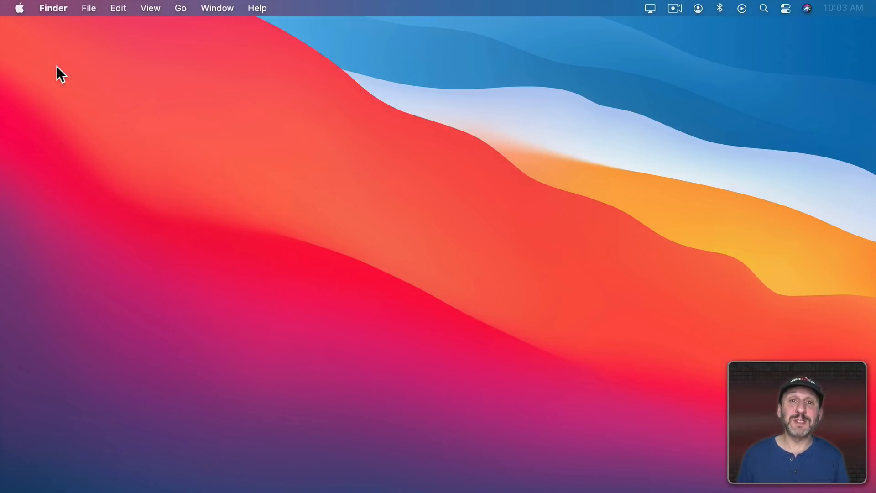
{"action": "mouse_move", "coordinate": [43, 61]}
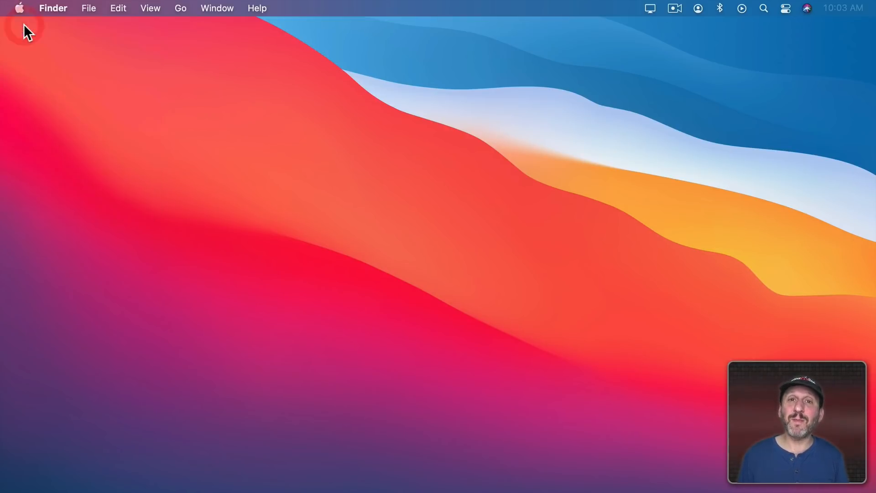
Show About This Mac's storage usage for Macintosh HD, Archive and Time Machine.
{"action": "left_click", "coordinate": [404, 102]}
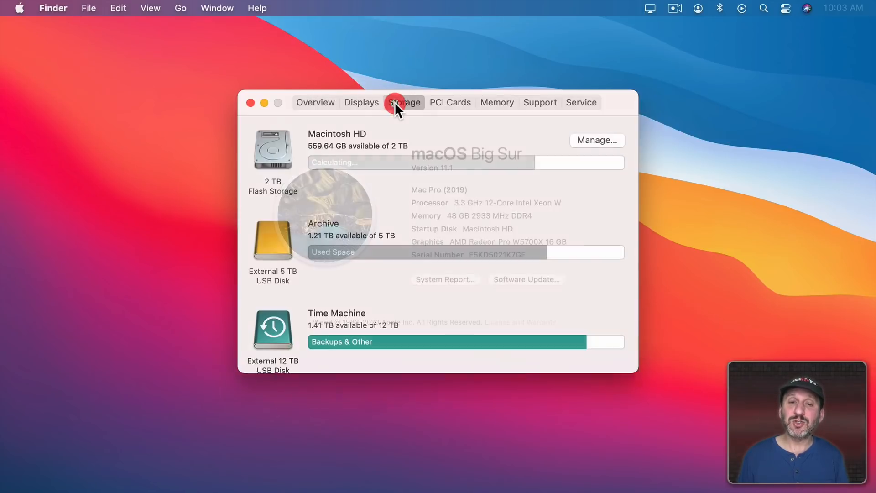
{"action": "left_click", "coordinate": [404, 102]}
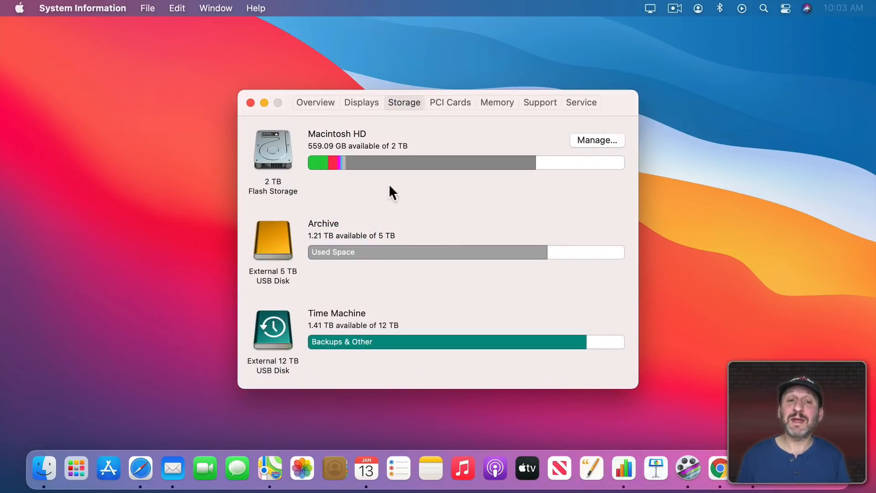
{"action": "mouse_move", "coordinate": [382, 170]}
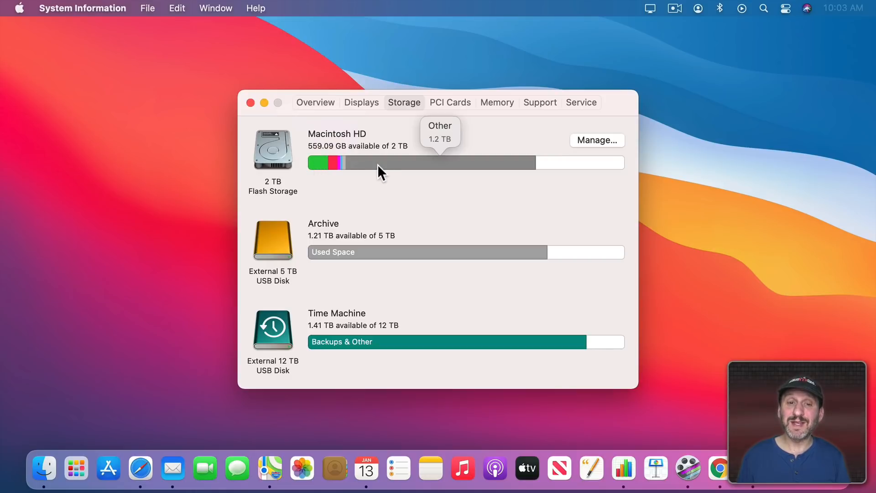
{"action": "mouse_move", "coordinate": [326, 189]}
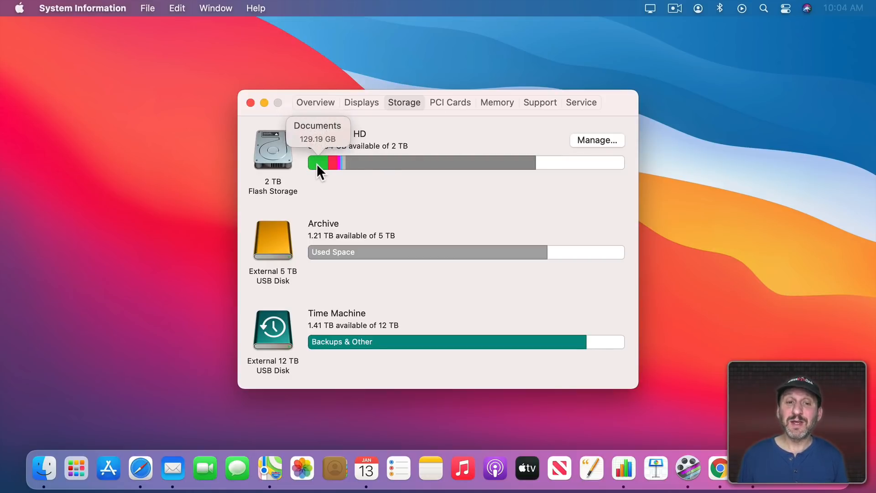
{"action": "mouse_move", "coordinate": [319, 186]}
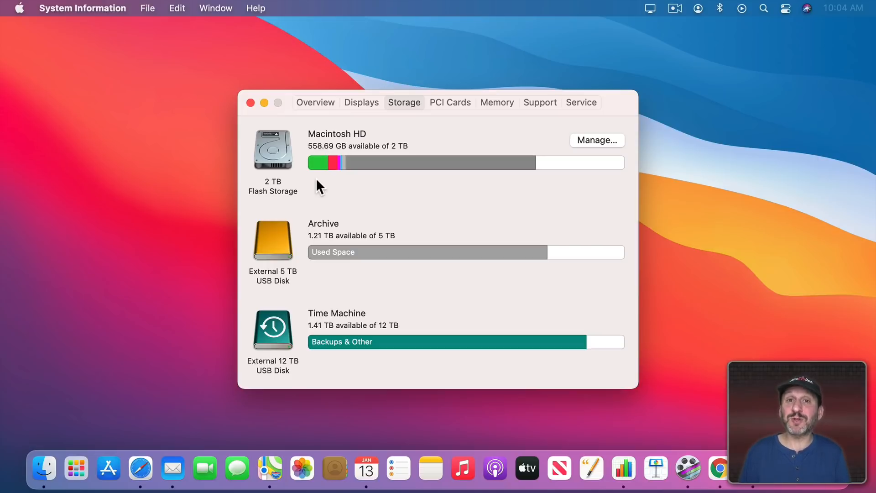
{"action": "mouse_move", "coordinate": [319, 163]}
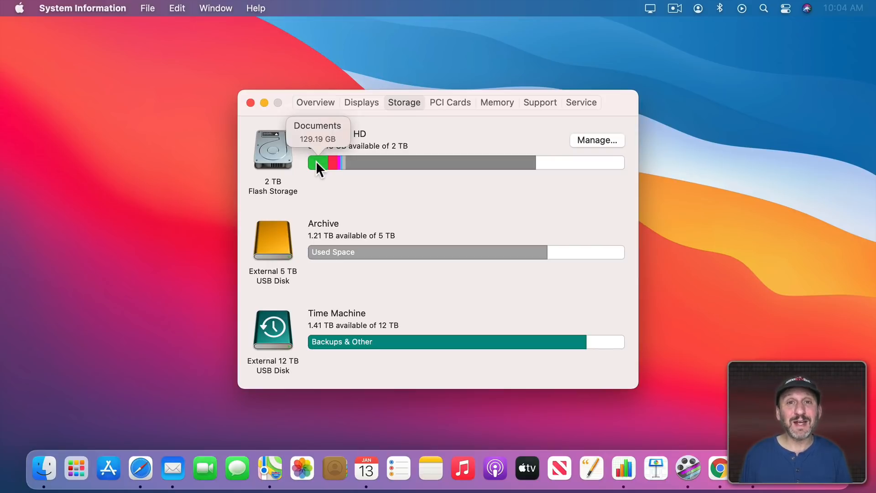
{"action": "mouse_move", "coordinate": [320, 179]}
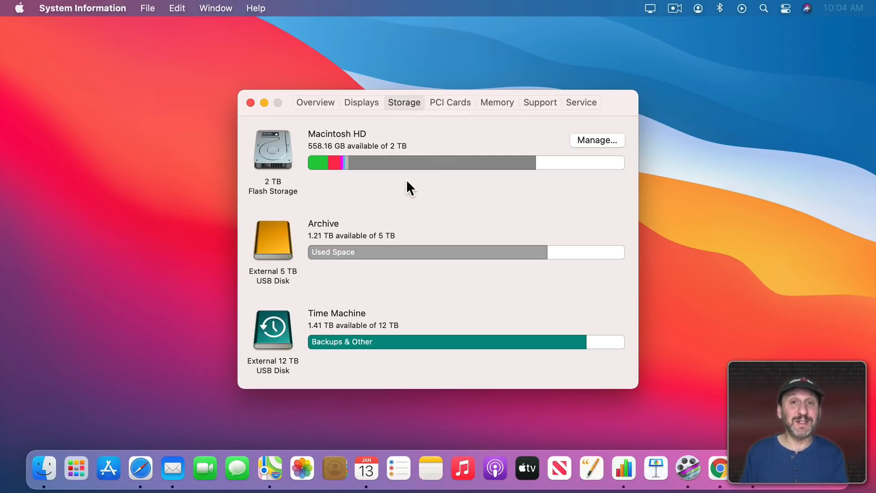
{"action": "mouse_move", "coordinate": [387, 171]}
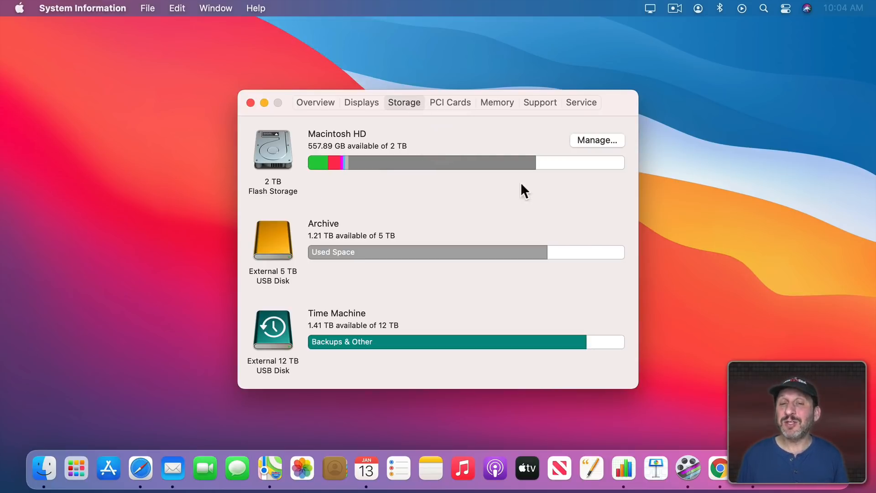
{"action": "mouse_move", "coordinate": [492, 185]}
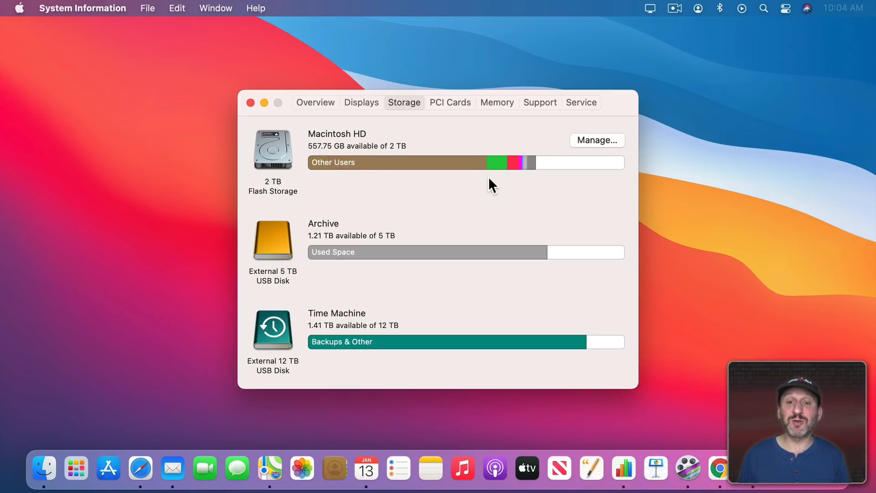
{"action": "key", "text": "cmd+space"}
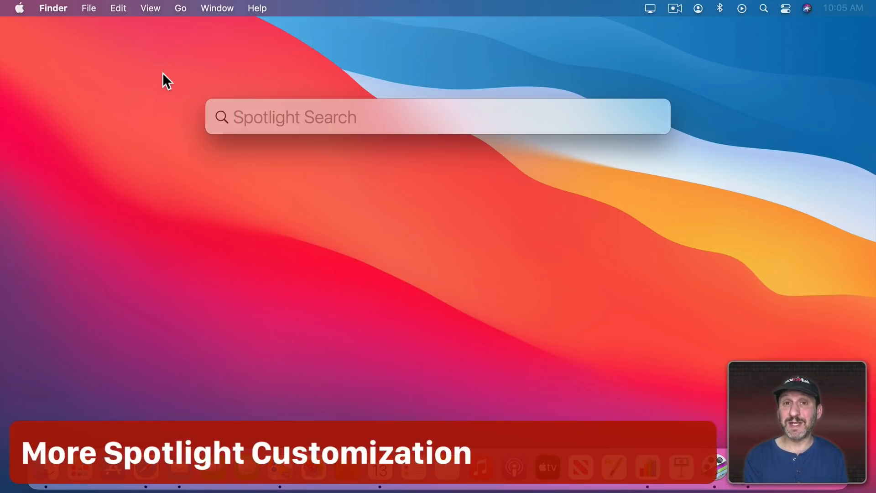
Search Spotlight for 'test' and scroll through the matching mail, files and suggestions.
{"action": "type", "text": "test"}
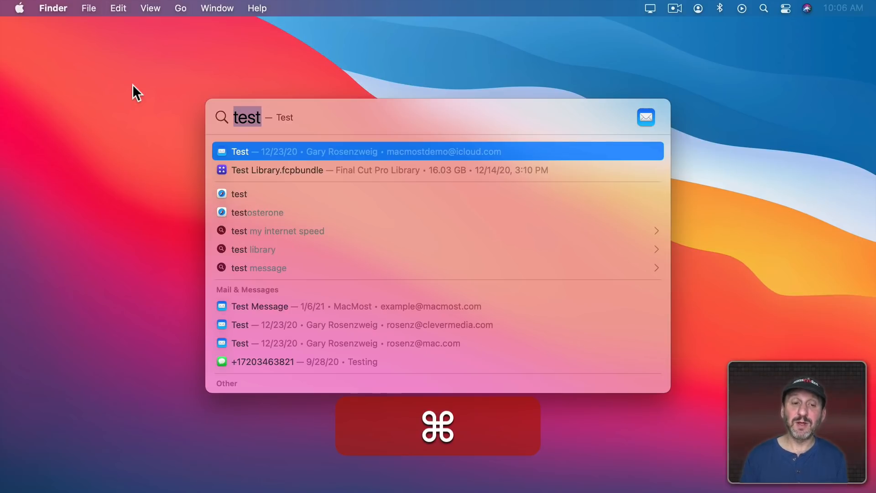
{"action": "scroll", "scroll_direction": "down", "scroll_amount": 3}
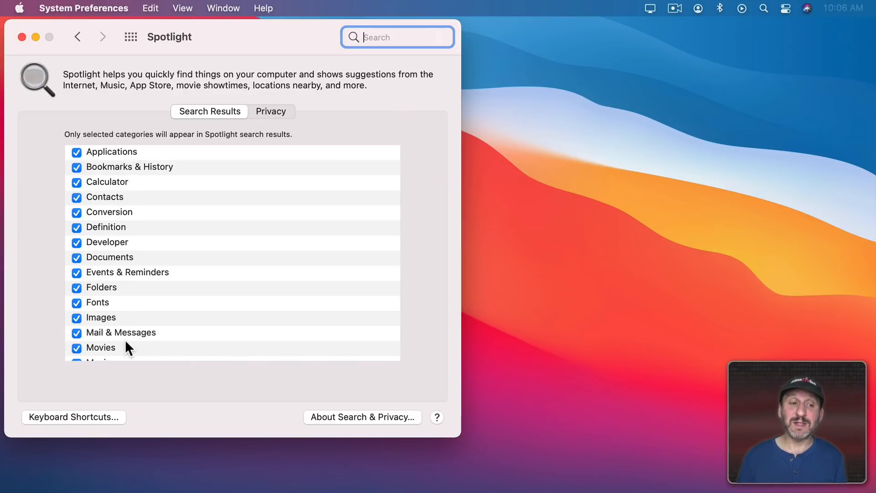
Scroll through the Spotlight Search Results category checkboxes in System Preferences.
{"action": "scroll", "scroll_direction": "down", "scroll_amount": 3}
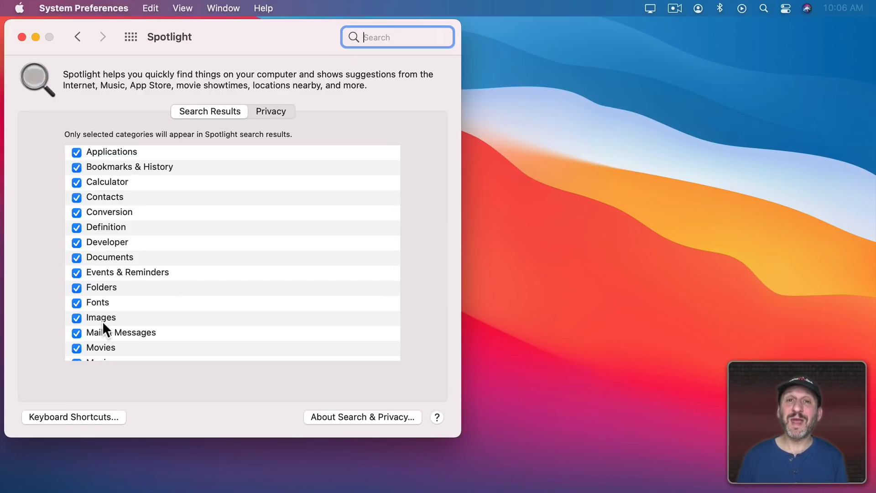
{"action": "mouse_move", "coordinate": [107, 287]}
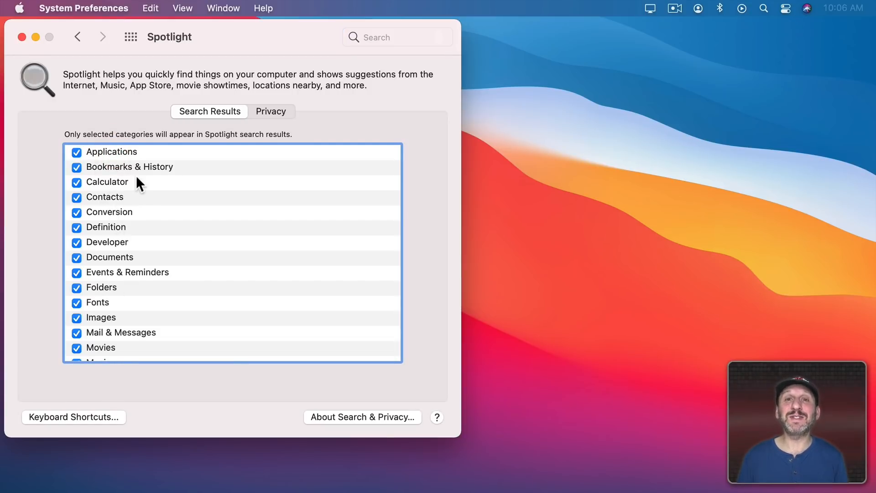
{"action": "scroll", "scroll_direction": "down", "scroll_amount": 3}
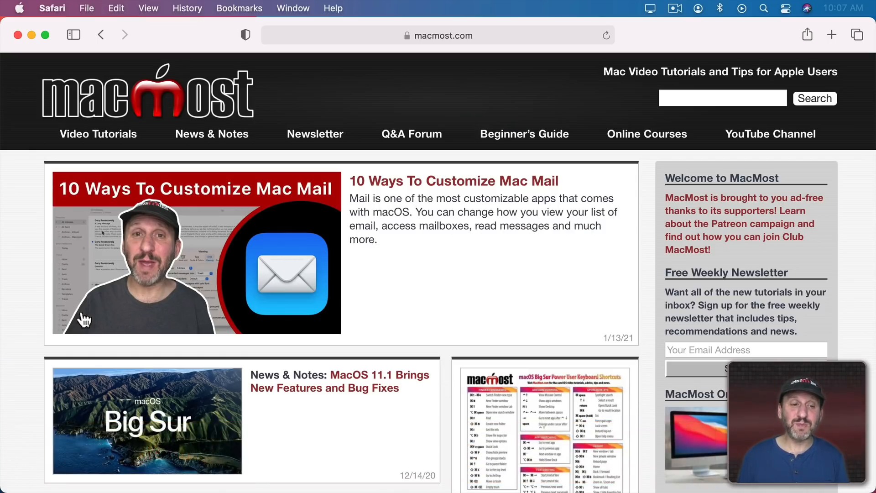
{"action": "mouse_move", "coordinate": [184, 218]}
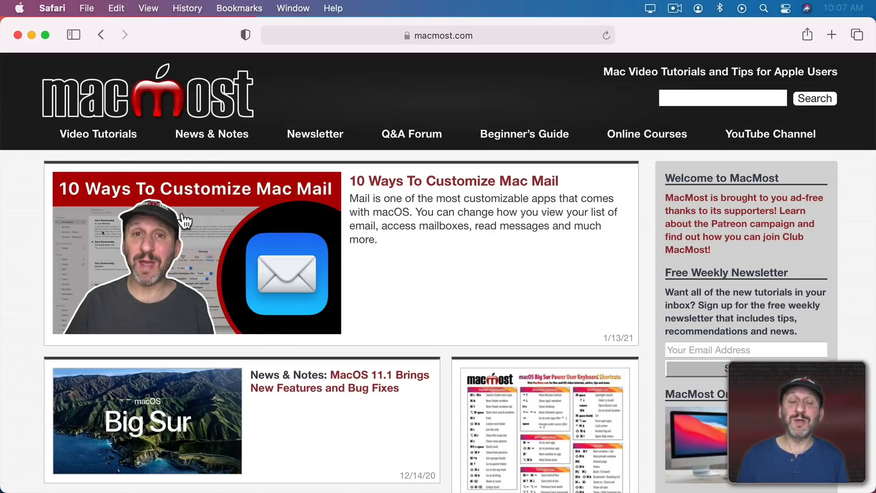
{"action": "mouse_move", "coordinate": [178, 254]}
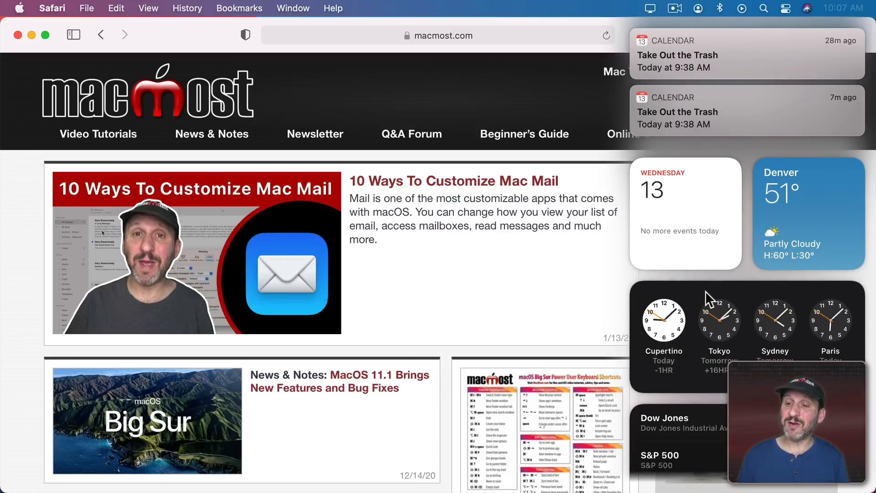
{"action": "mouse_move", "coordinate": [762, 330]}
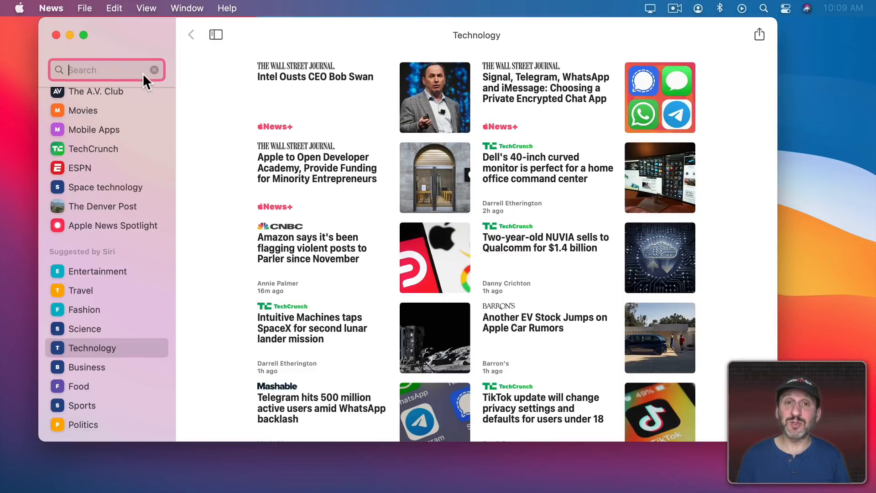
{"action": "mouse_move", "coordinate": [105, 180]}
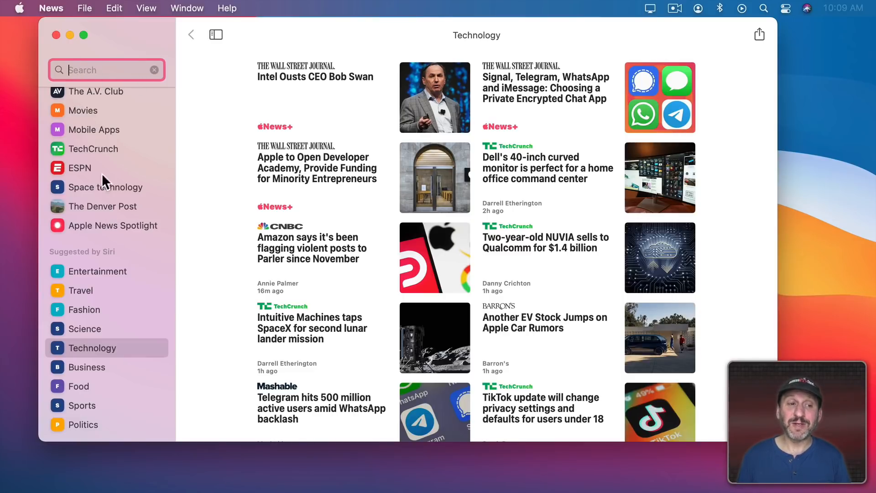
{"action": "mouse_move", "coordinate": [100, 212]}
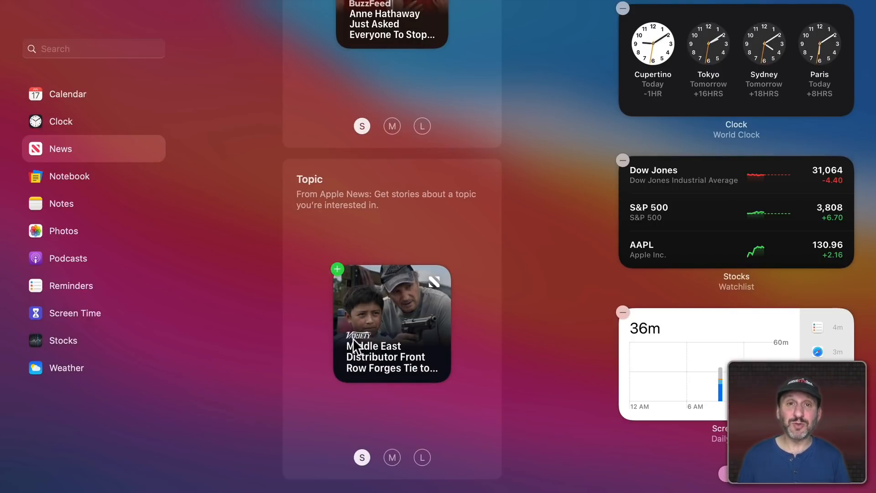
Choose the large (L) size for the News Topic widget, previewing Movies stories.
{"action": "left_click", "coordinate": [422, 457]}
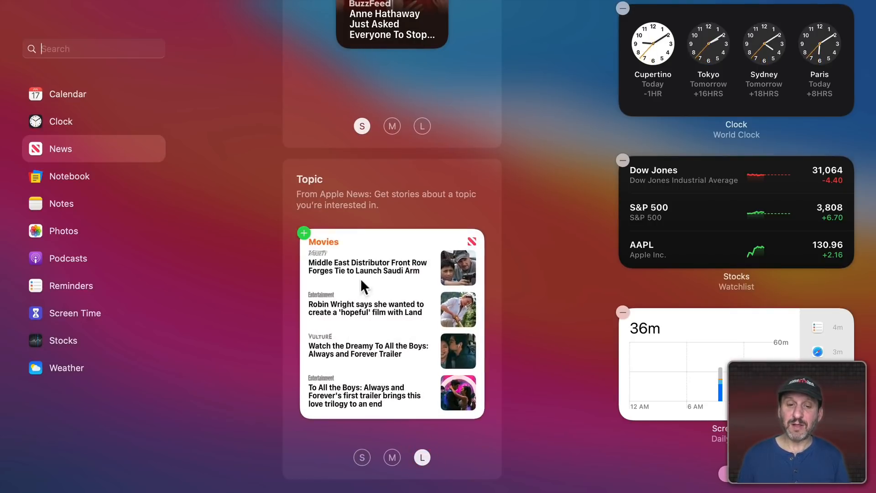